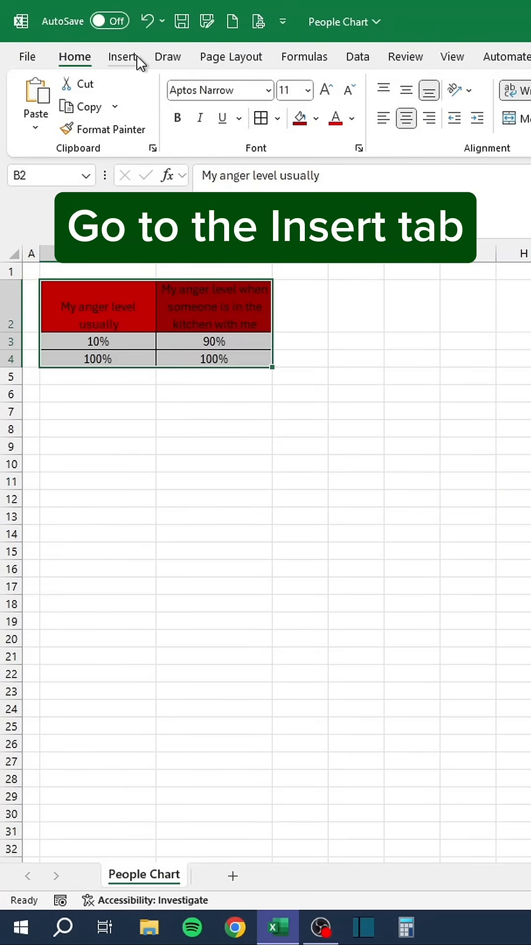
Step: Insert a 2-D clustered column chart of the two anger-level percentages
left_click(123, 56)
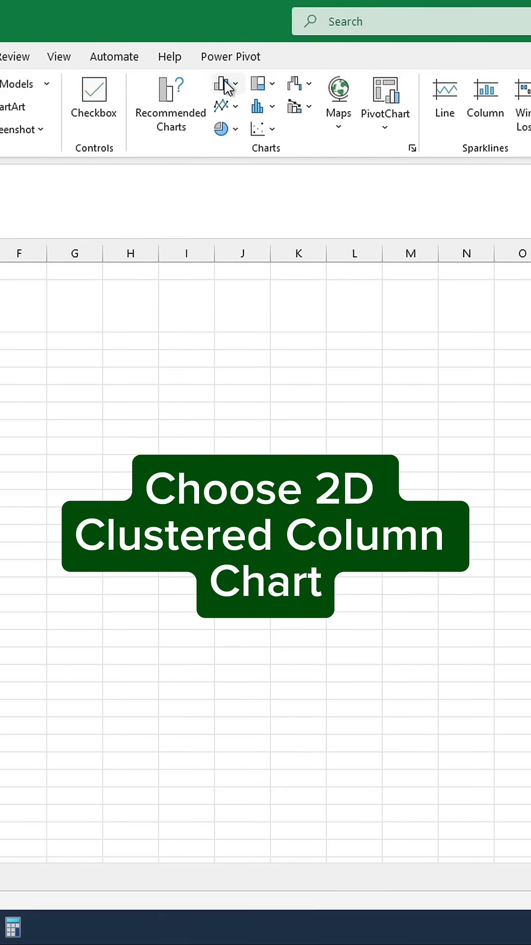
left_click(223, 83)
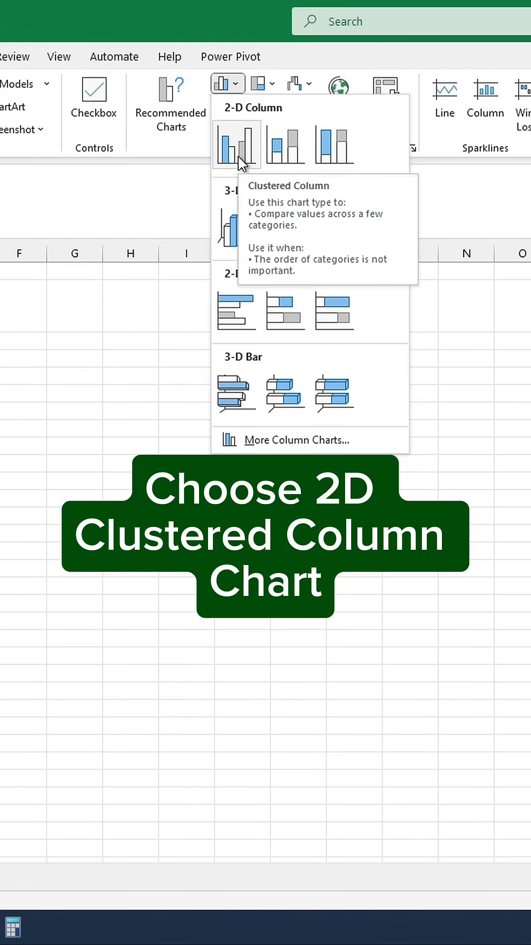
left_click(236, 145)
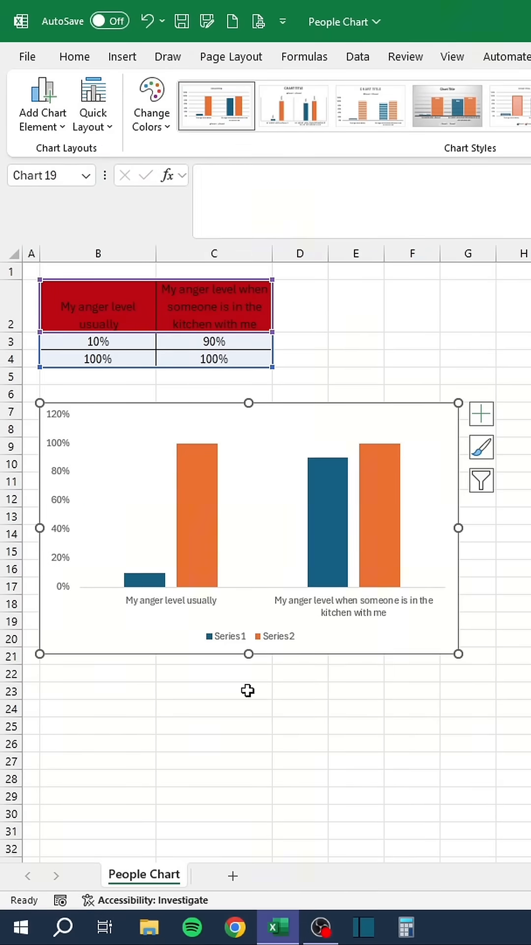
Step: Insert the solid standing-person stock icon found by searching "people"
left_click(214, 691)
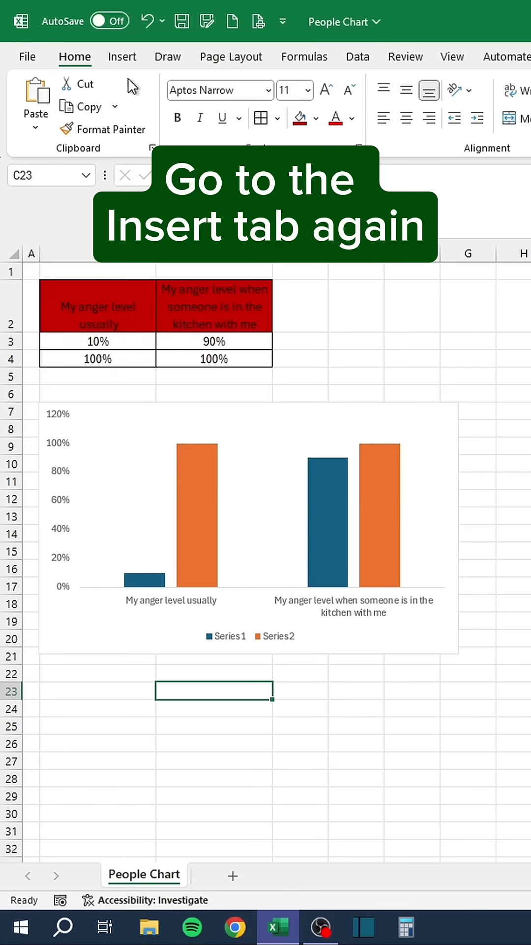
left_click(122, 57)
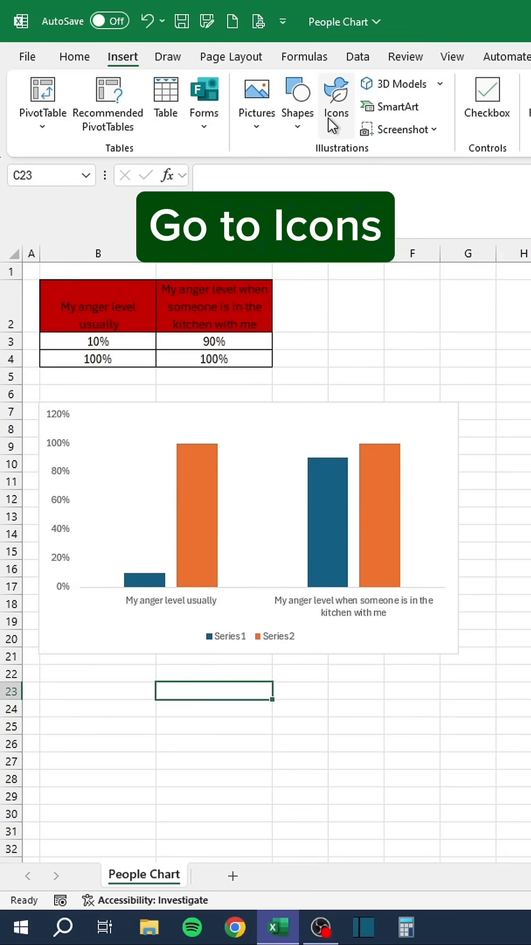
left_click(336, 99)
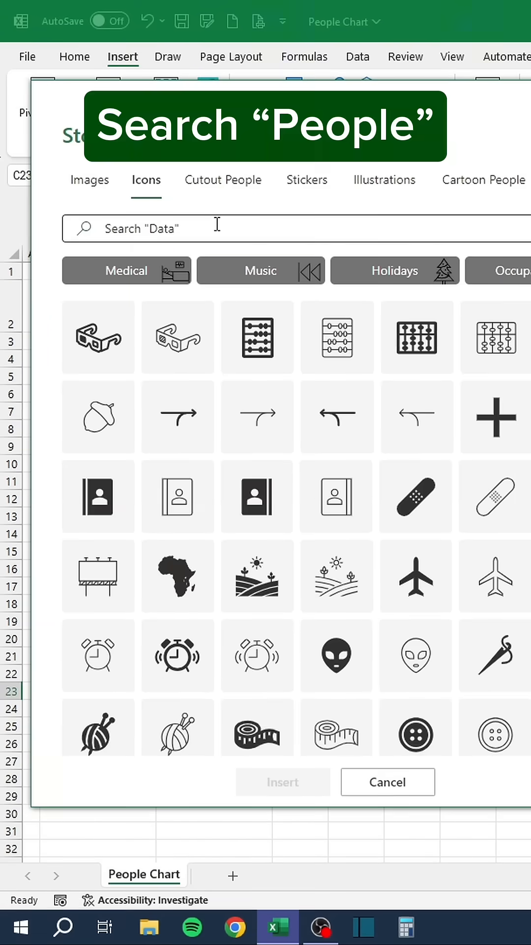
type("people")
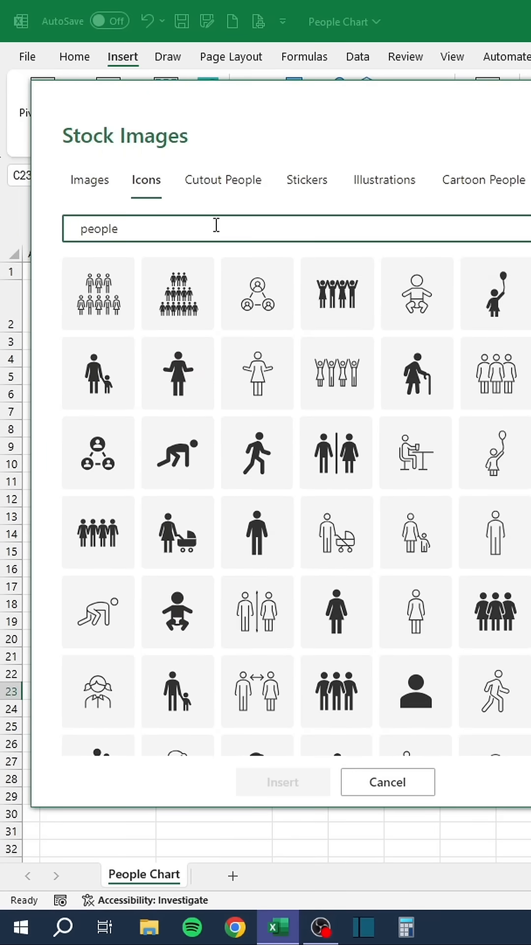
mouse_move(260, 532)
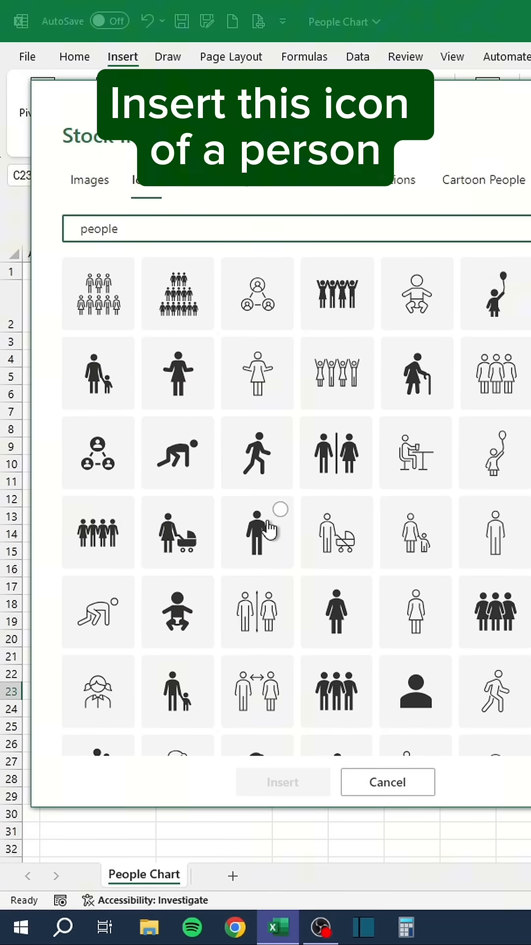
left_click(257, 533)
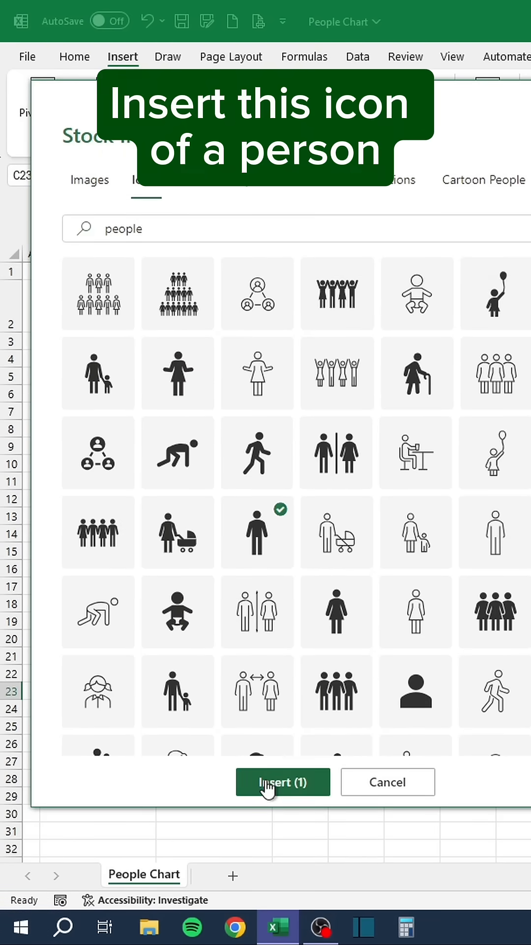
left_click(283, 783)
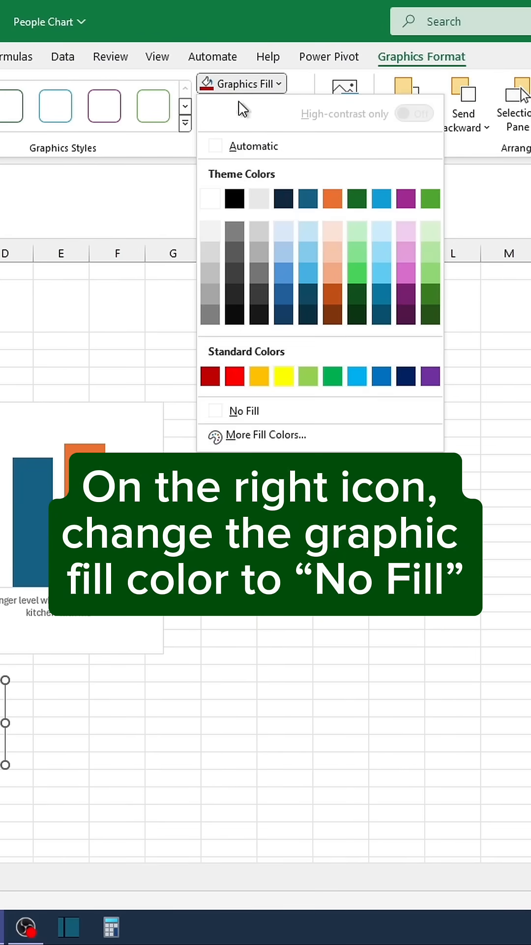
Step: Give the right icon no fill with a red outline and fill the left icon red
left_click(245, 411)
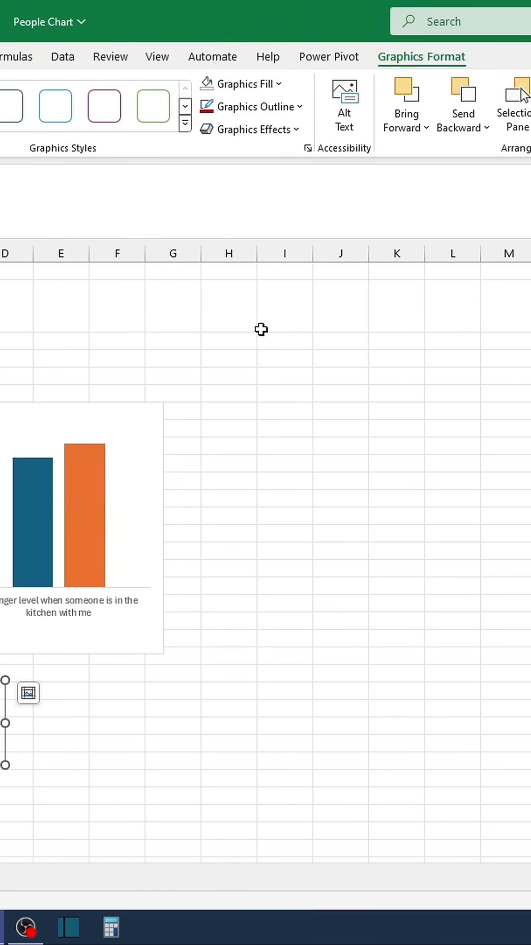
left_click(251, 106)
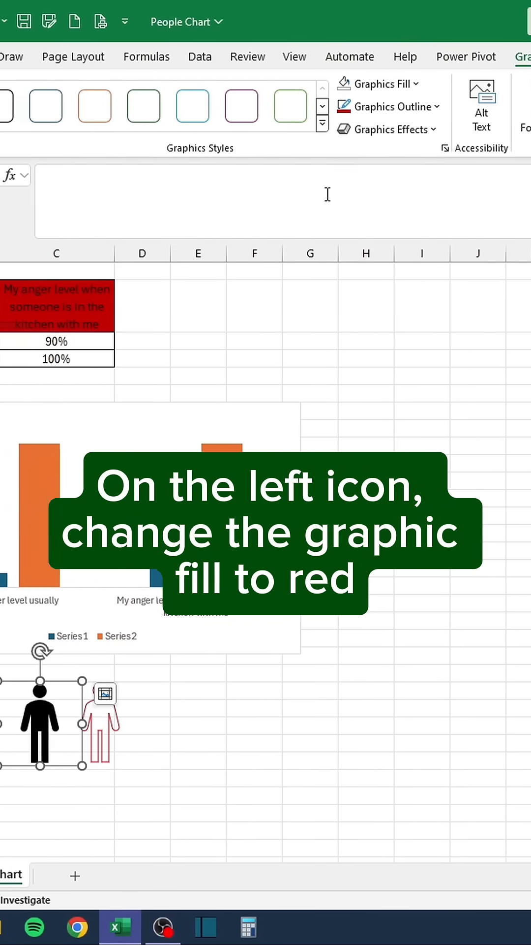
left_click(378, 83)
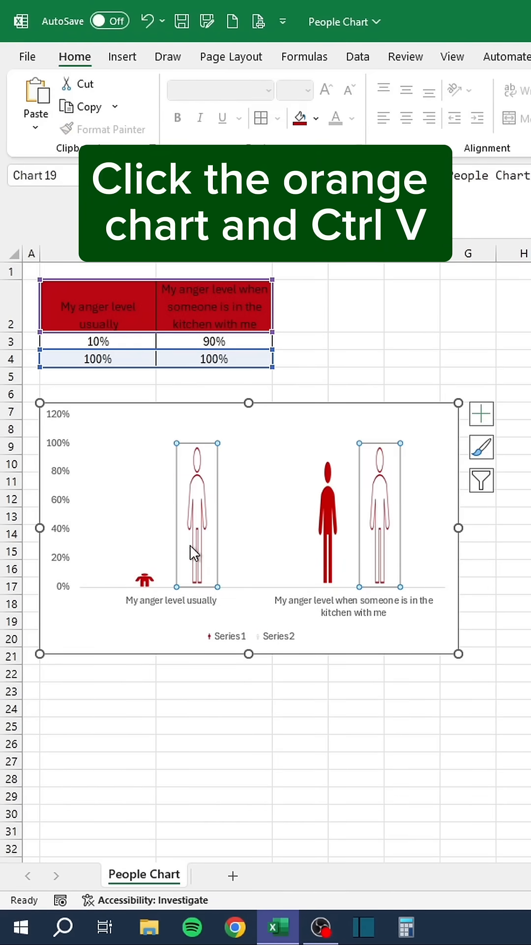
Step: Format the red series with 100% overlap, 0% gap and Stack and Scale fill
right_click(145, 581)
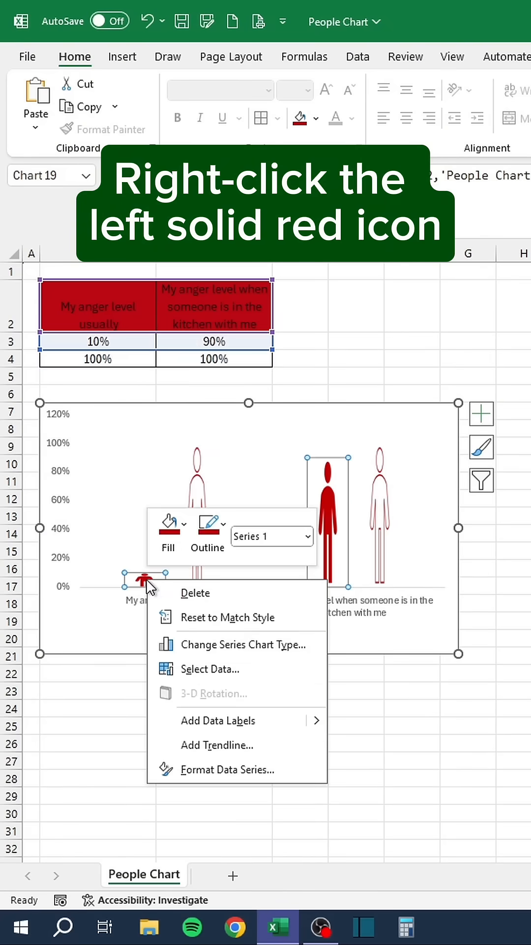
left_click(227, 769)
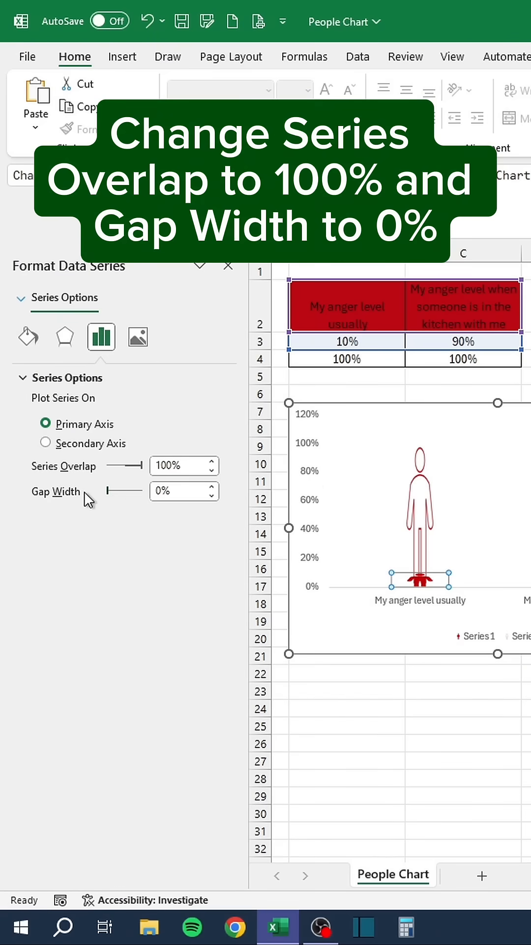
left_click(27, 336)
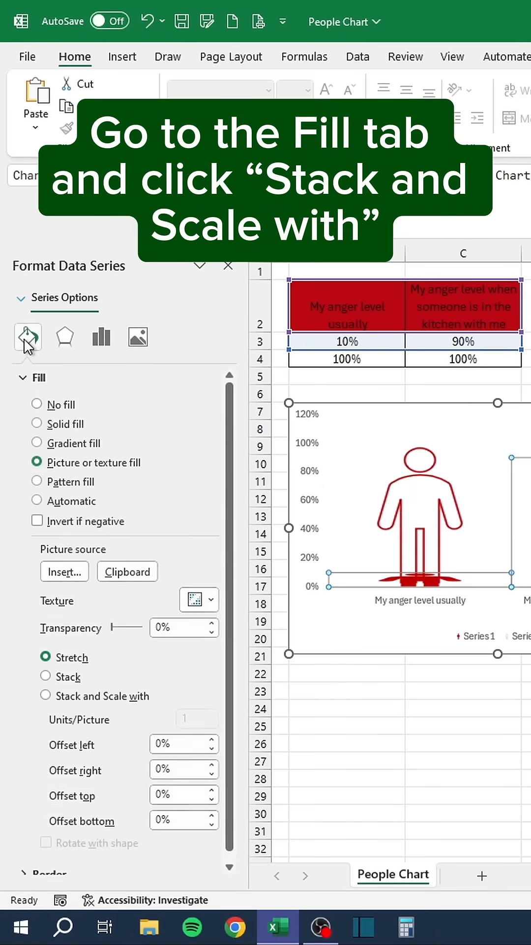
mouse_move(47, 706)
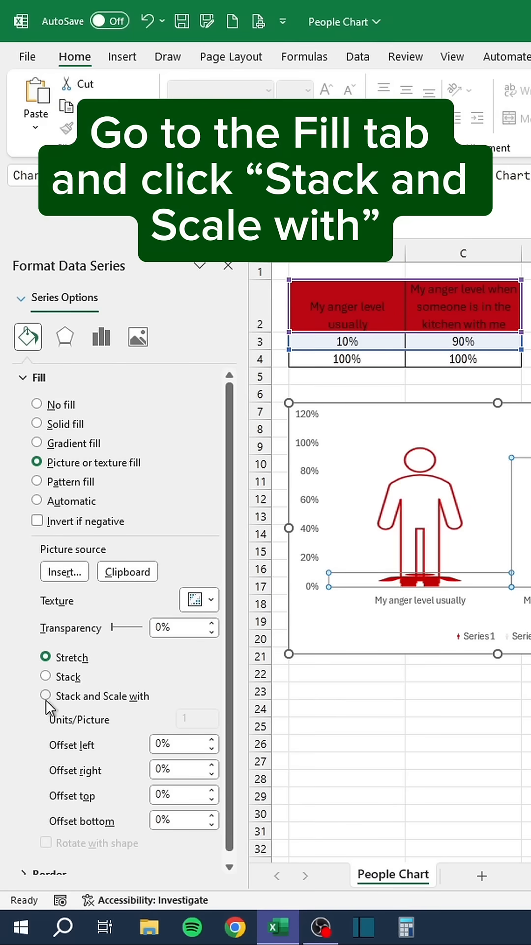
left_click(44, 696)
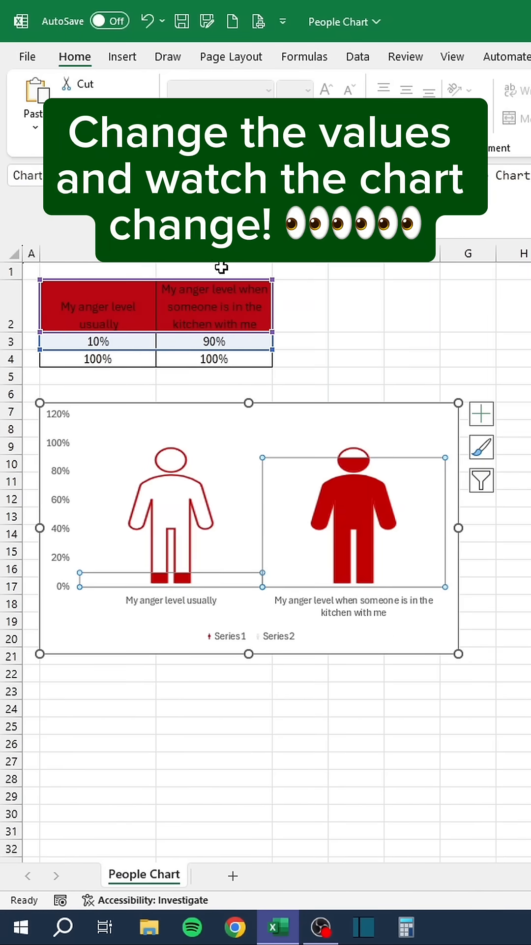